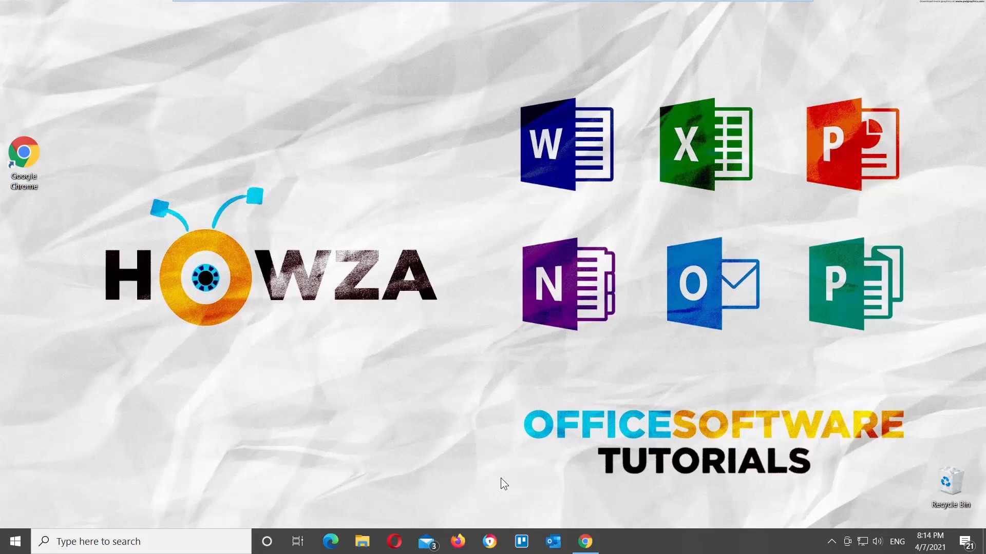
# Open the HowzaTv document 'How to Put Arrows in Google Docs' in the browser
pyautogui.click(585, 542)
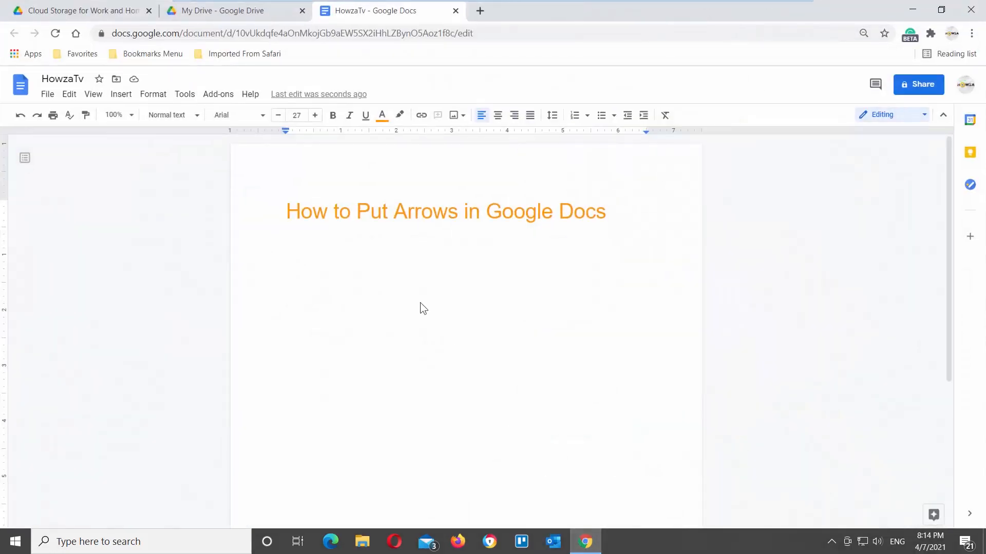
# Start a new blank drawing at the insertion point on the line below the title
pyautogui.click(286, 295)
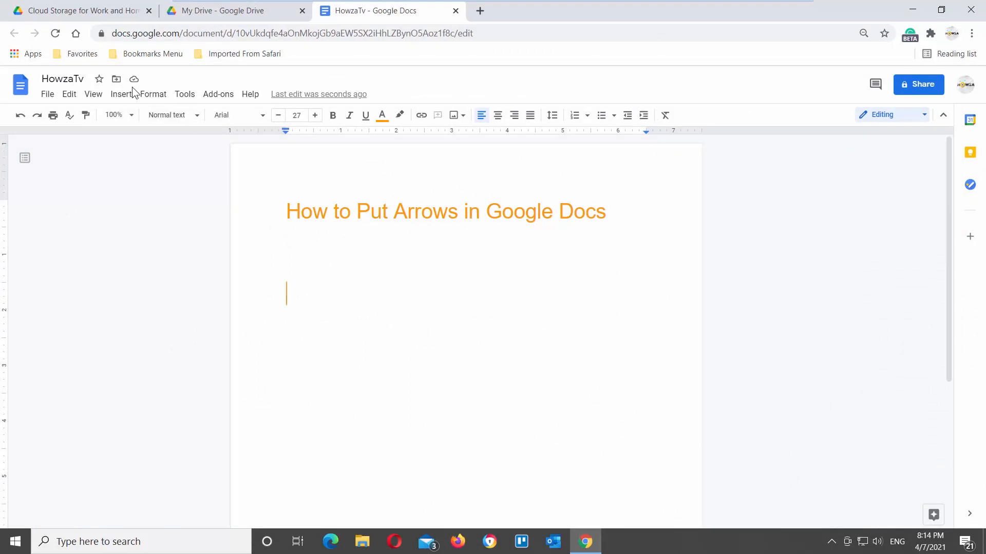
pyautogui.click(121, 93)
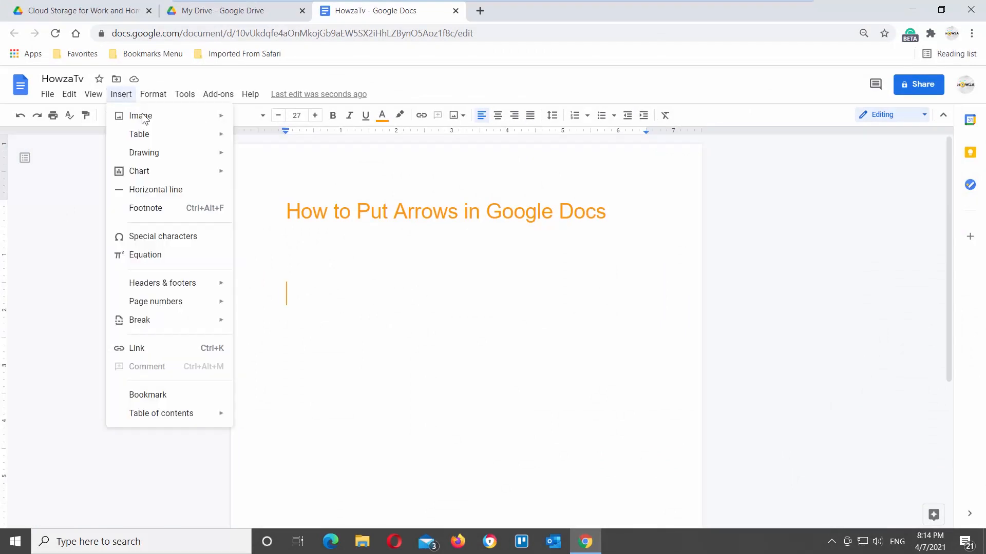
pyautogui.click(144, 152)
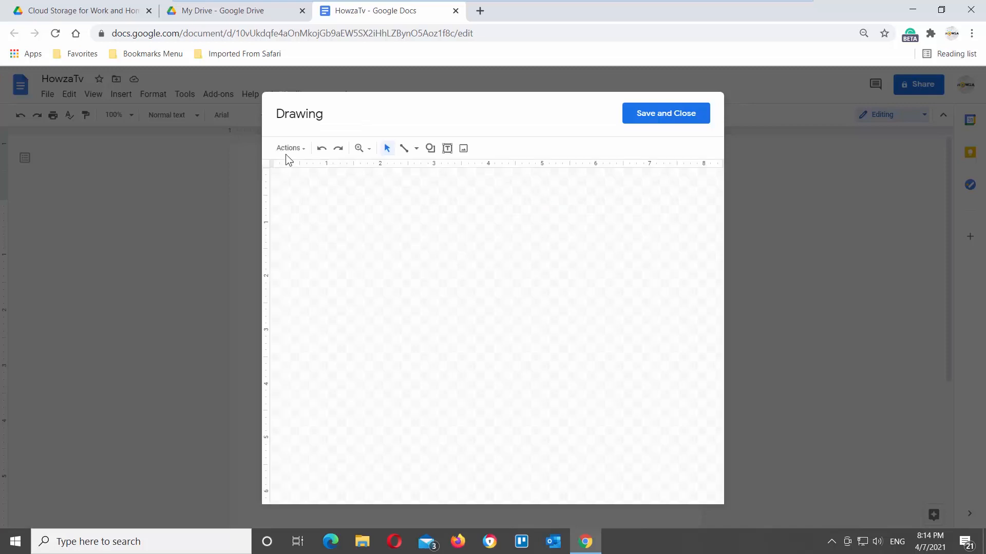
pyautogui.moveTo(430, 148)
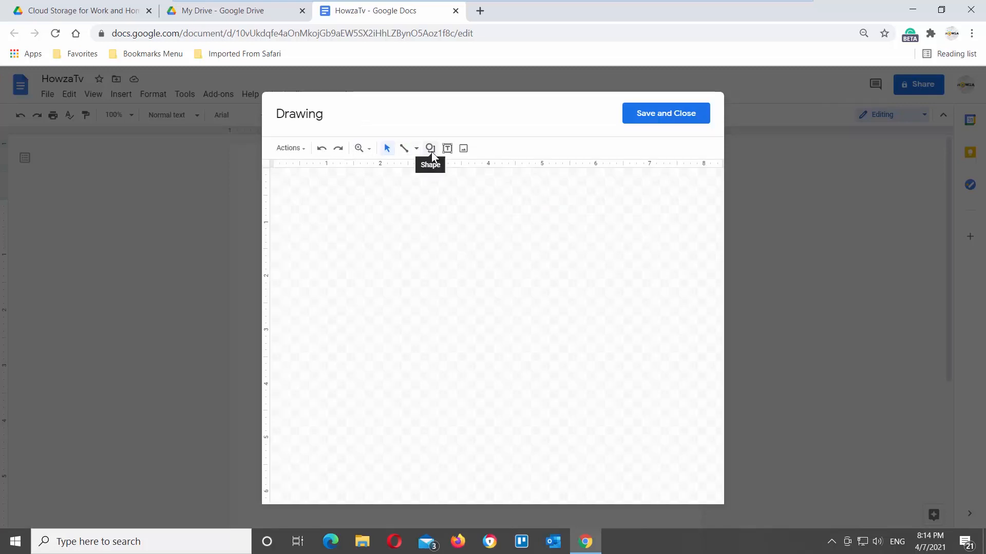
# Draw a right-pointing block arrow from the Arrows shape category onto the canvas
pyautogui.click(430, 148)
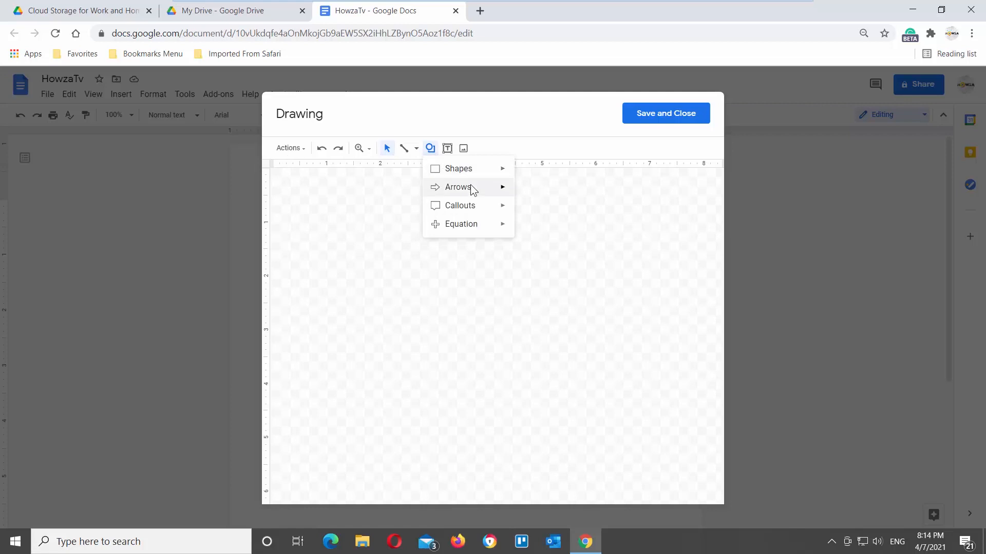
pyautogui.click(458, 186)
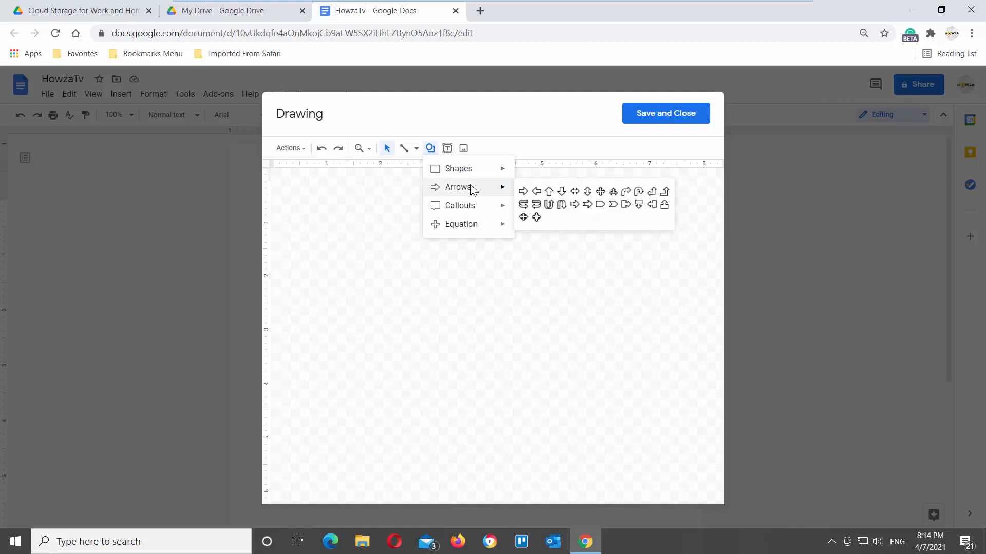
pyautogui.click(364, 268)
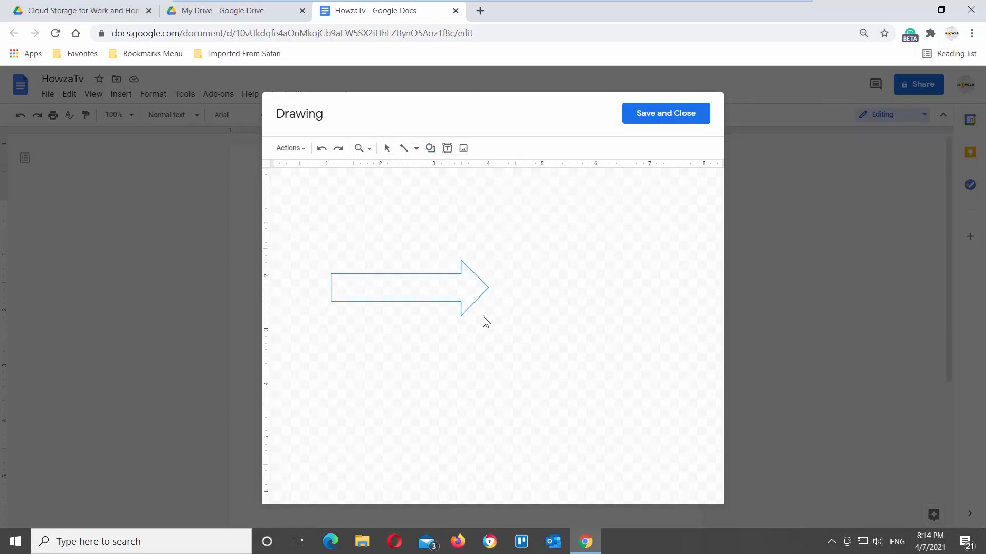
pyautogui.click(403, 287)
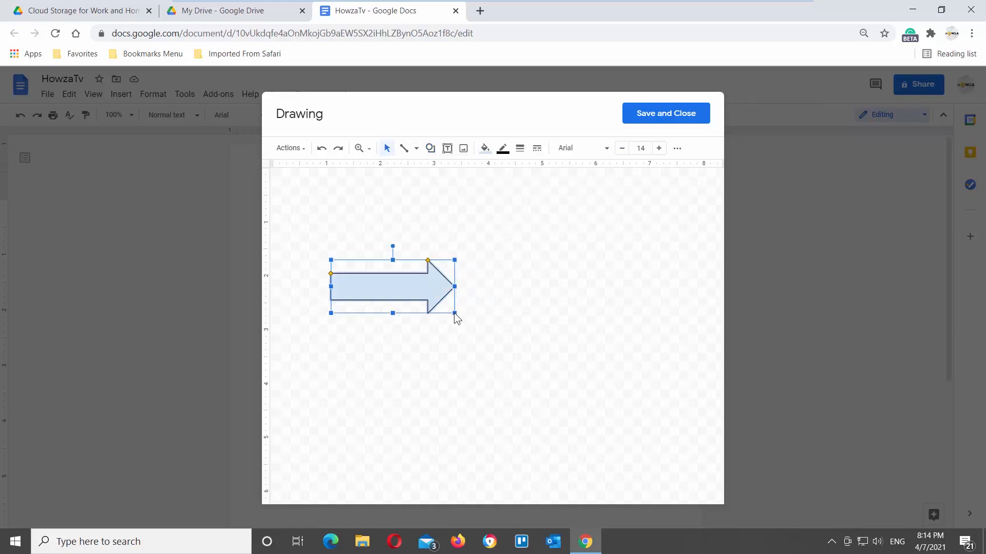
# Give the arrow a red fill and a thick yellow border
pyautogui.click(485, 148)
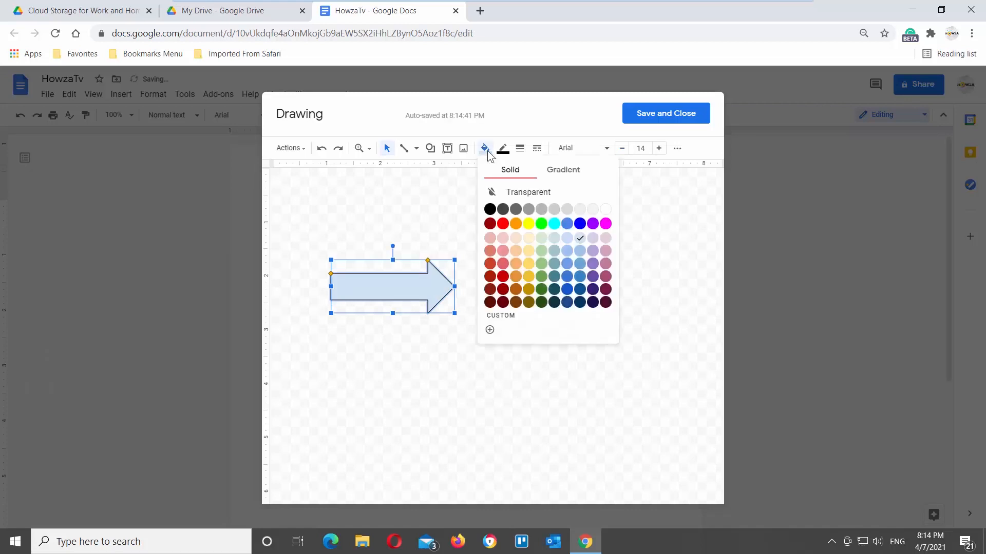
pyautogui.click(503, 223)
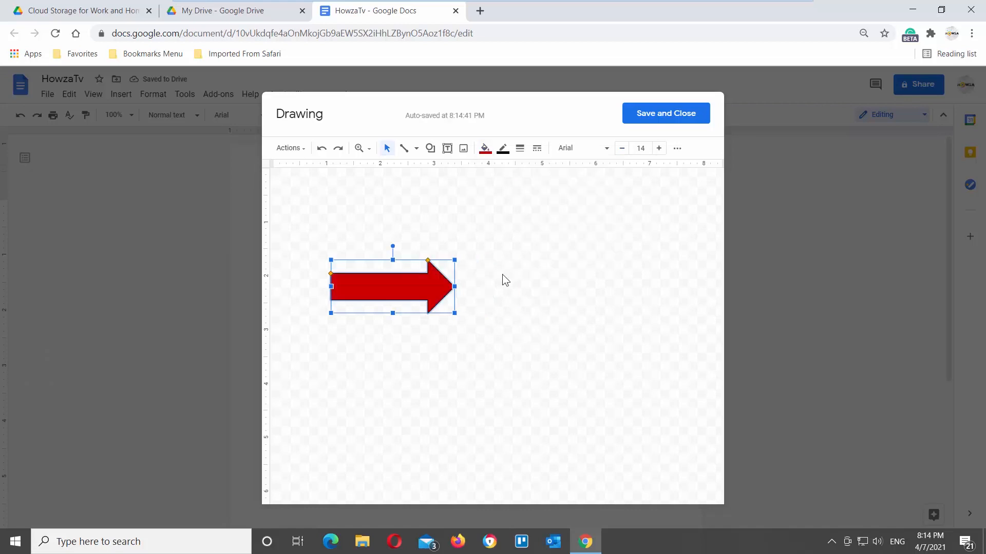
pyautogui.click(502, 148)
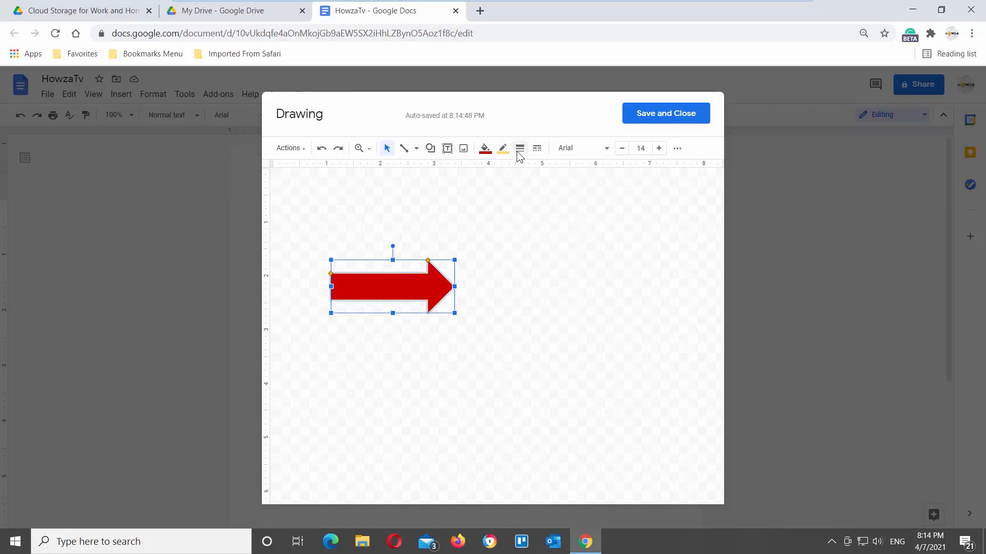
pyautogui.click(502, 148)
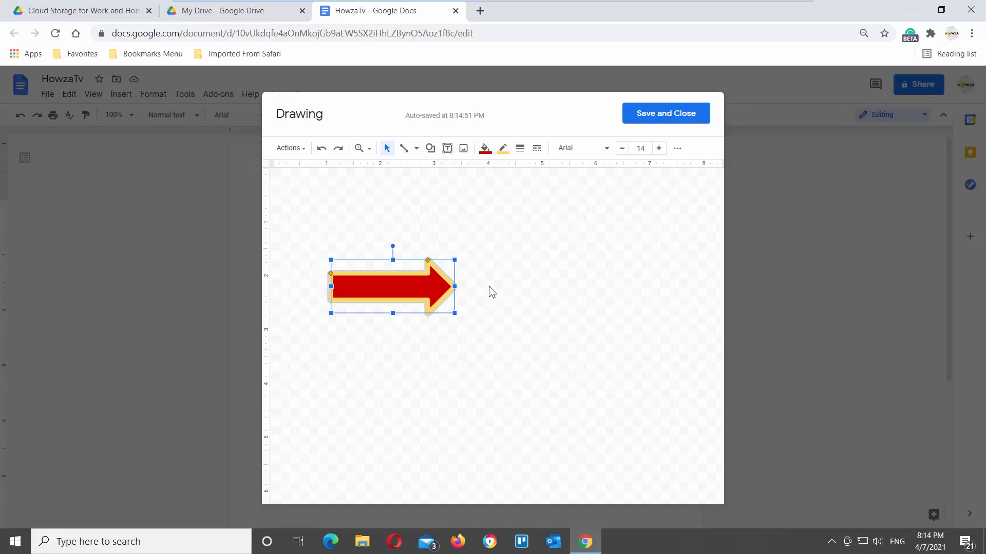
pyautogui.moveTo(456, 293)
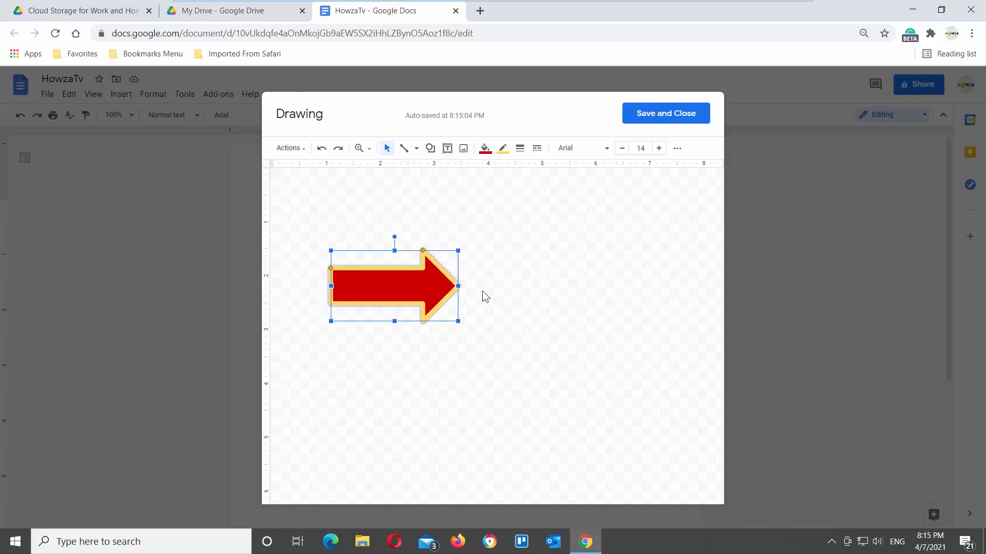
# Save and close the drawing so the red arrow appears in the document below the title
pyautogui.press('Delete')
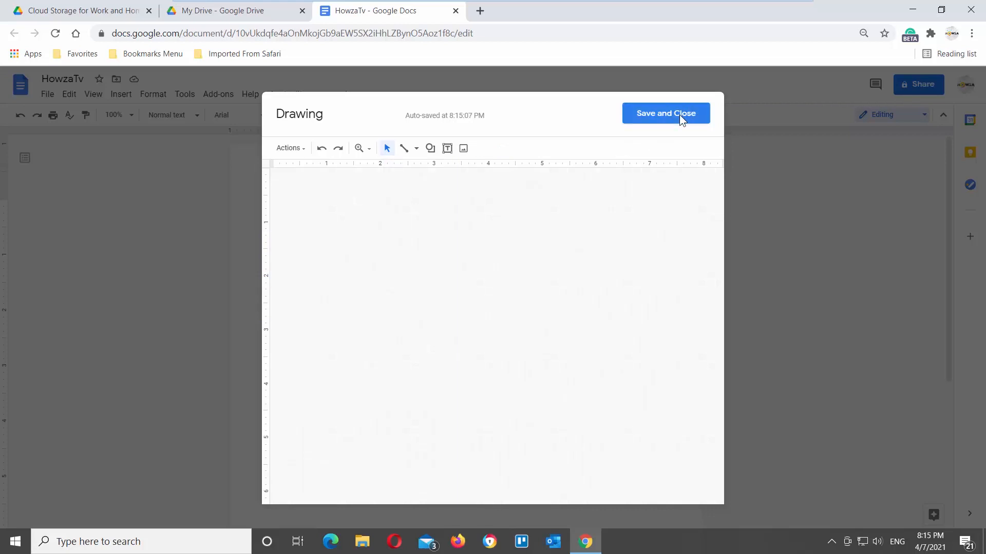
pyautogui.click(665, 113)
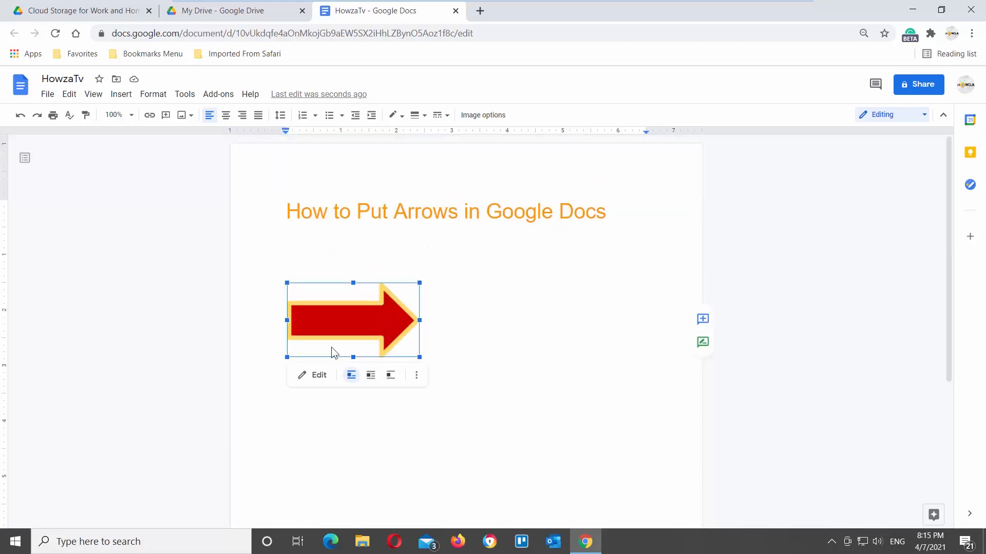
# Edit the inserted drawing, recolour the arrow's border green and save it back into the document
pyautogui.click(319, 375)
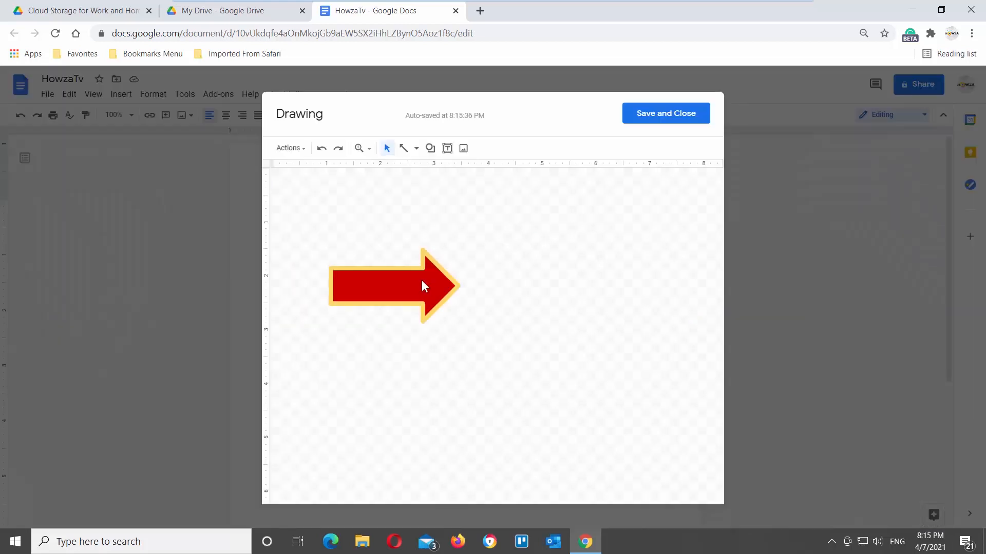
pyautogui.click(390, 286)
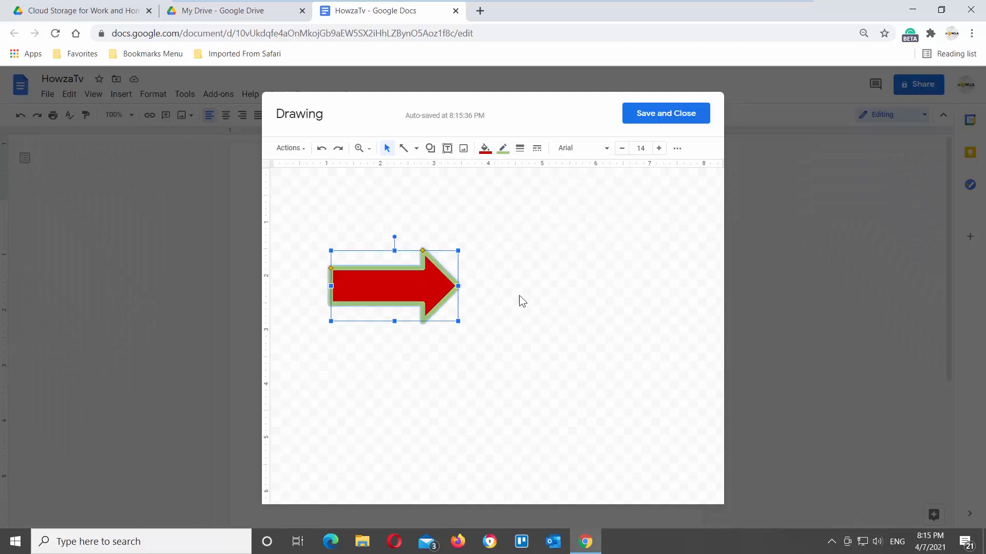
pyautogui.click(665, 113)
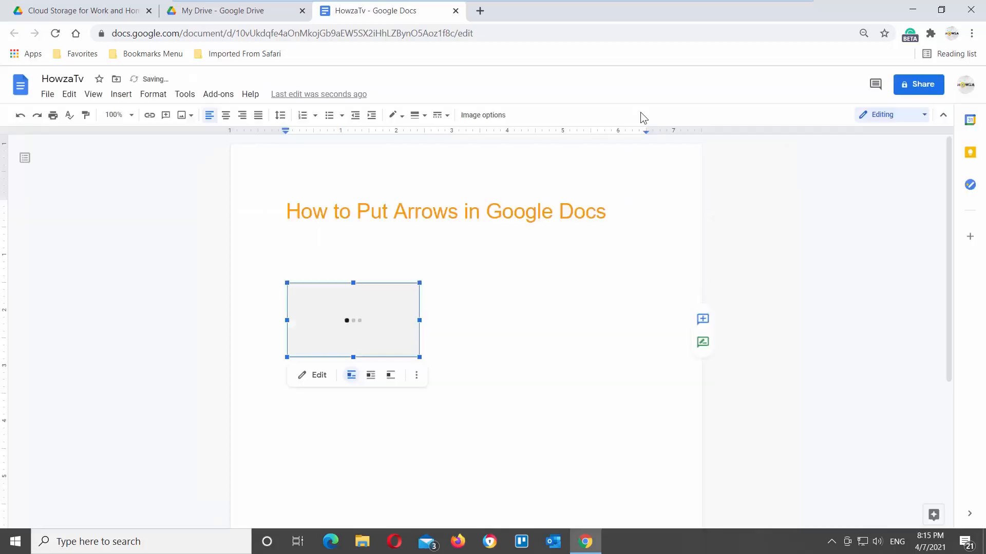
pyautogui.click(494, 301)
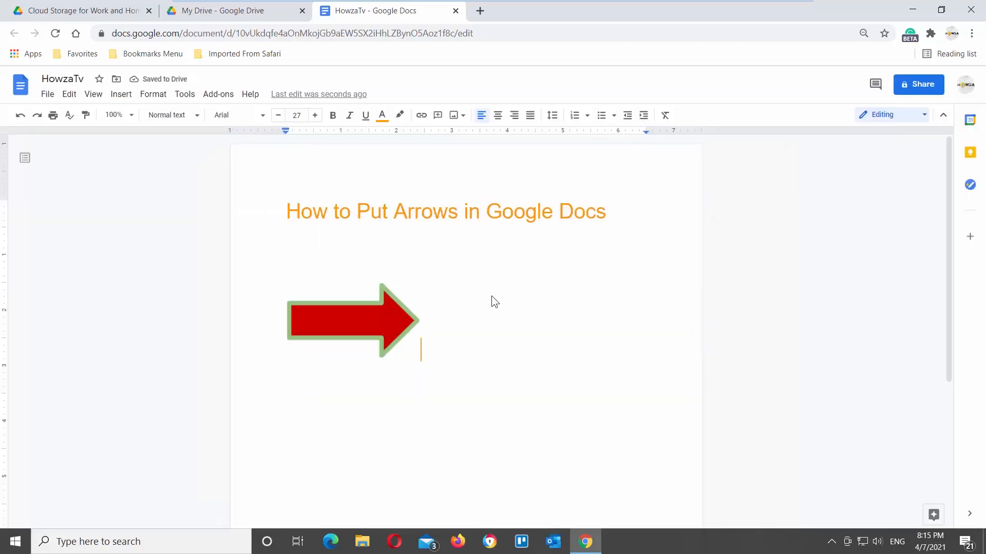